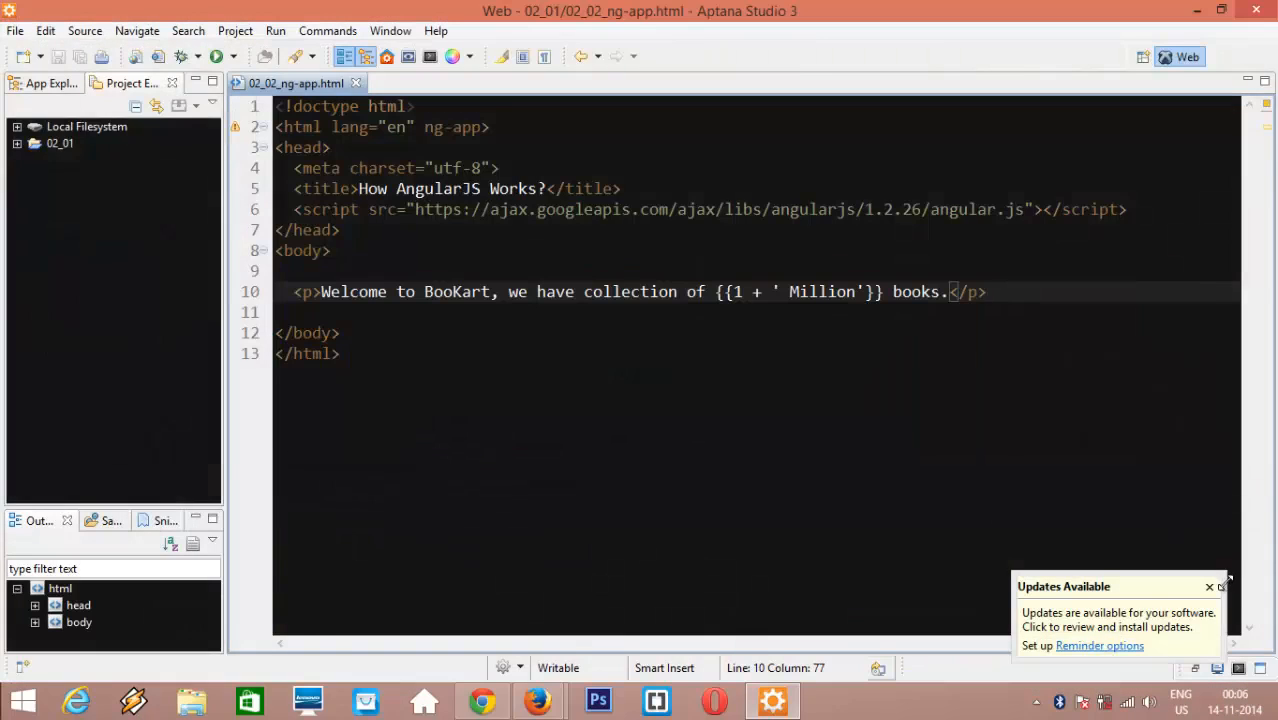
Point out the html element with ng-app and open the CDN script address in the browser
left_click(1208, 586)
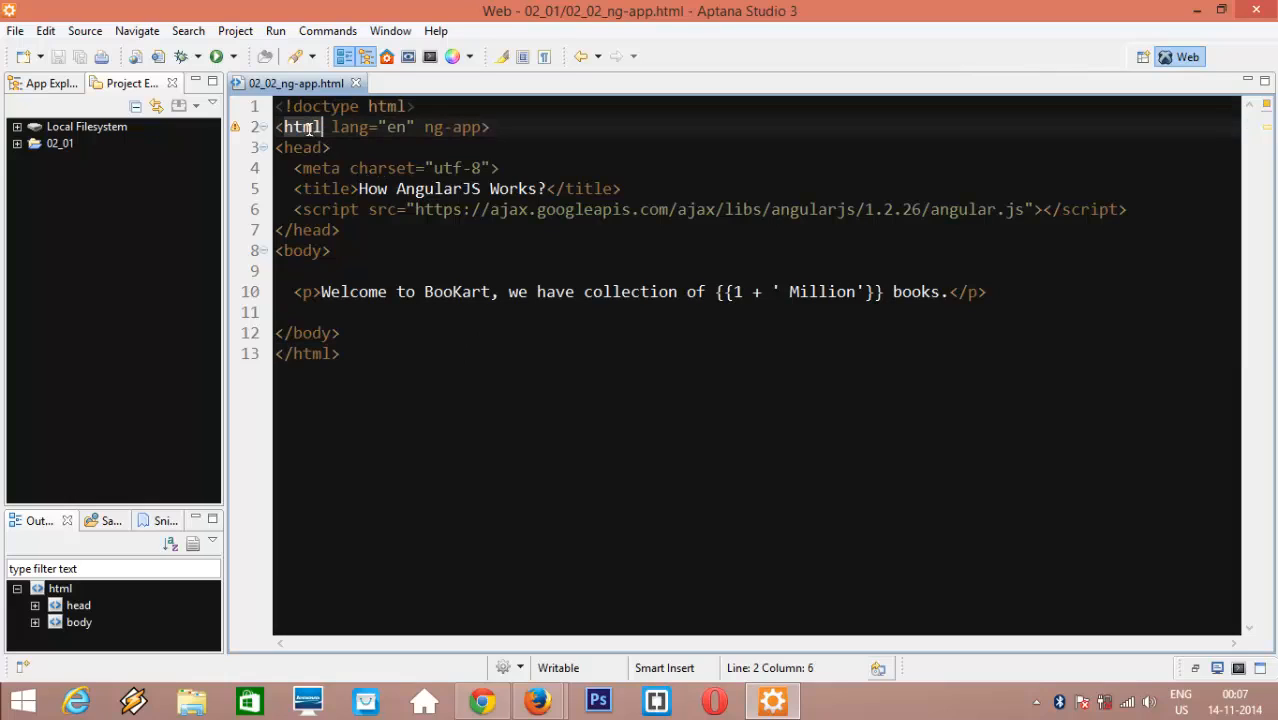
left_click(302, 250)
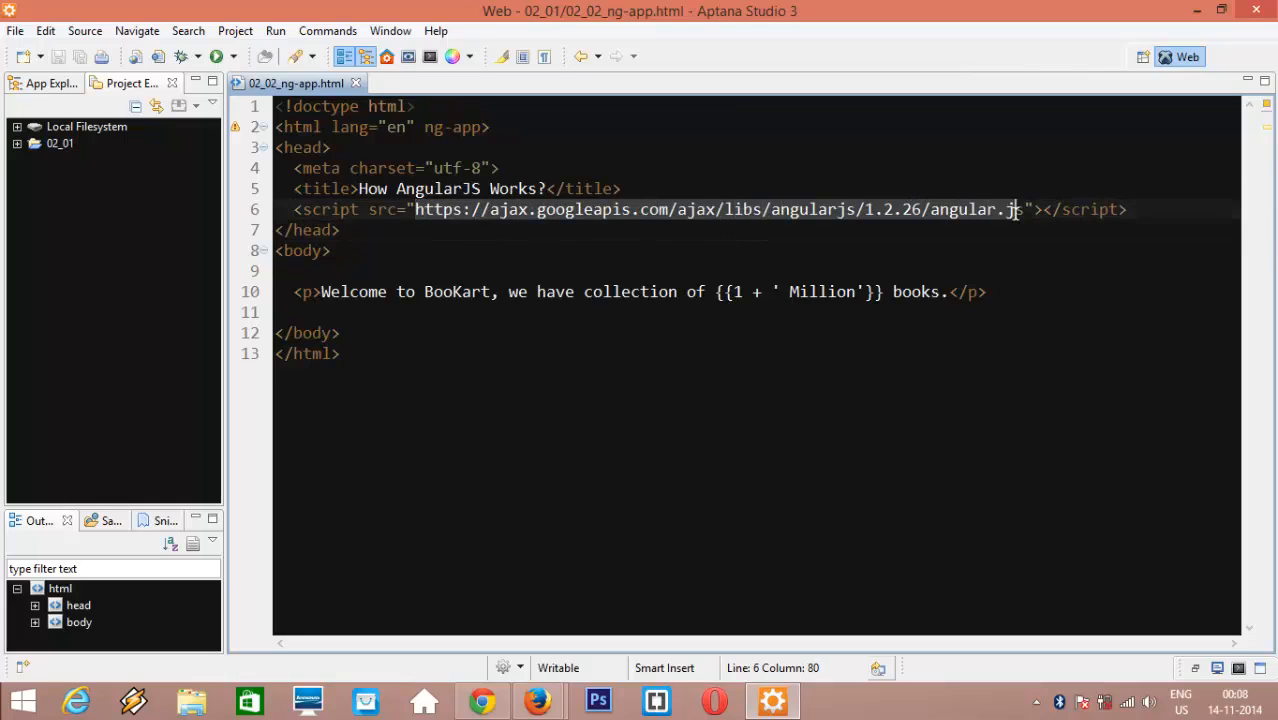
right_click(1016, 210)
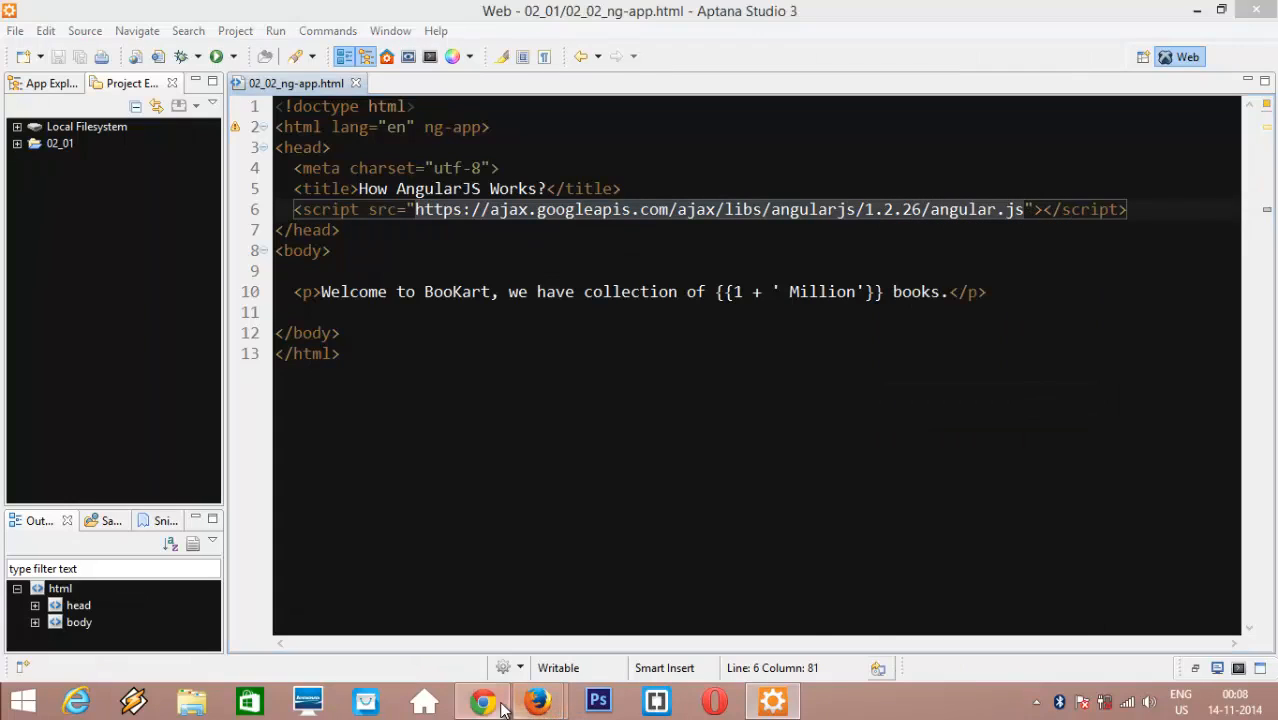
left_click(482, 700)
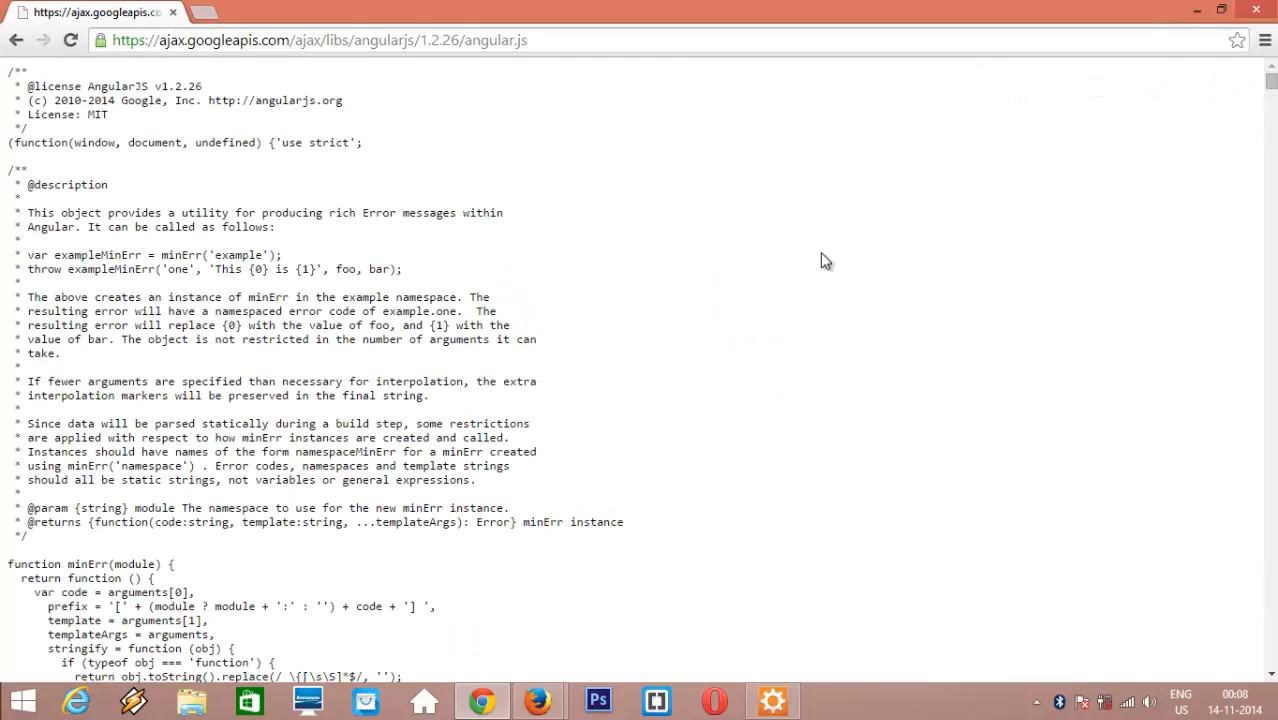
Scroll through the AngularJS 1.2.26 library source served from the CDN
scroll("down", 3)
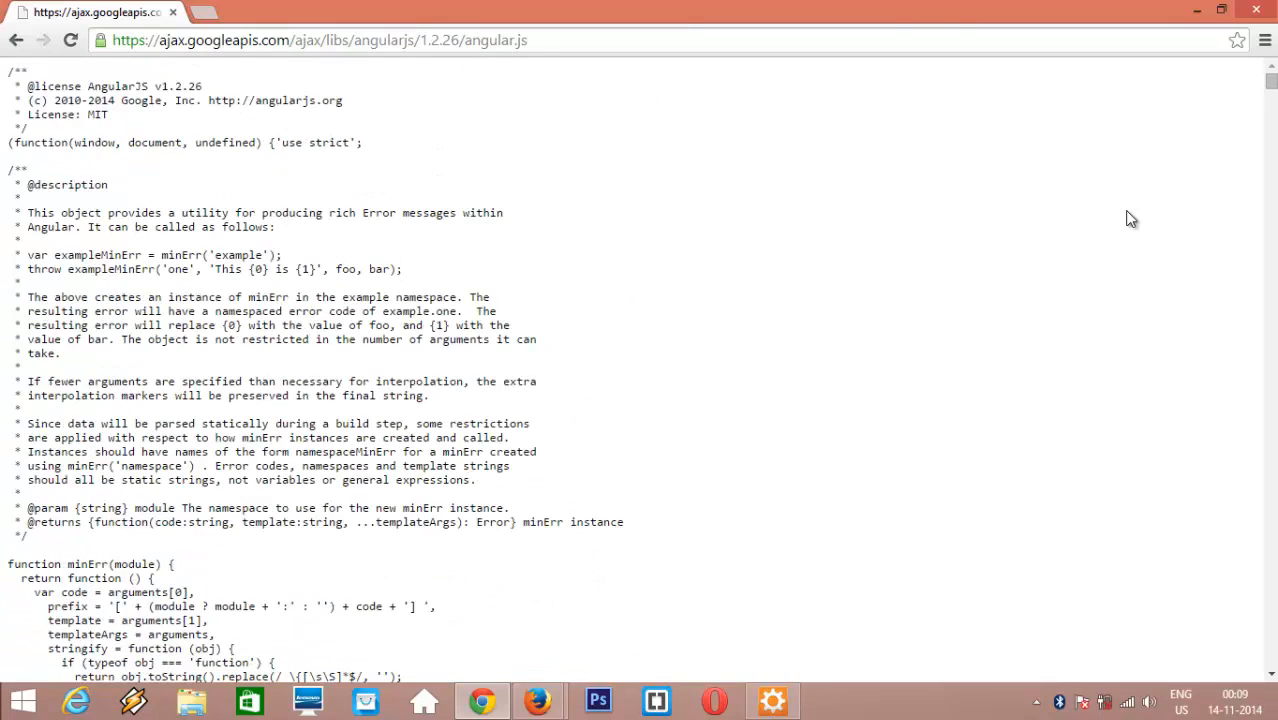
scroll("down", 3)
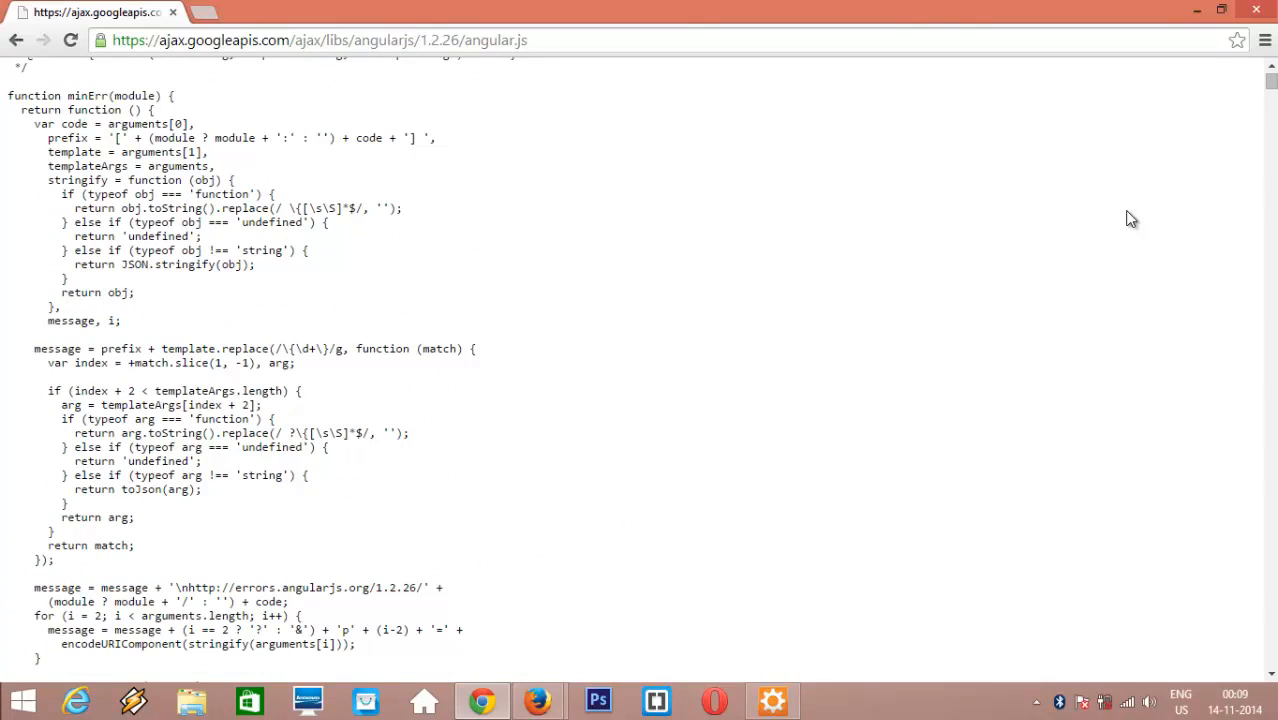
scroll("down", 3)
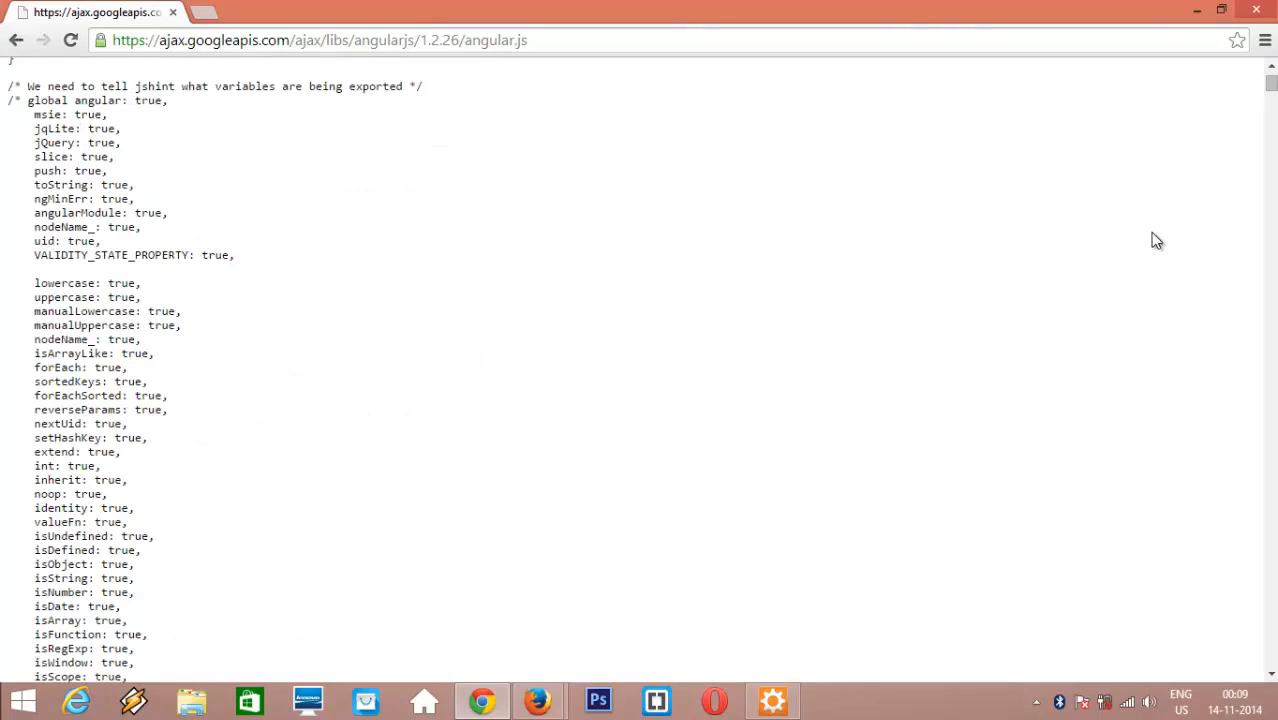
scroll("down", 3)
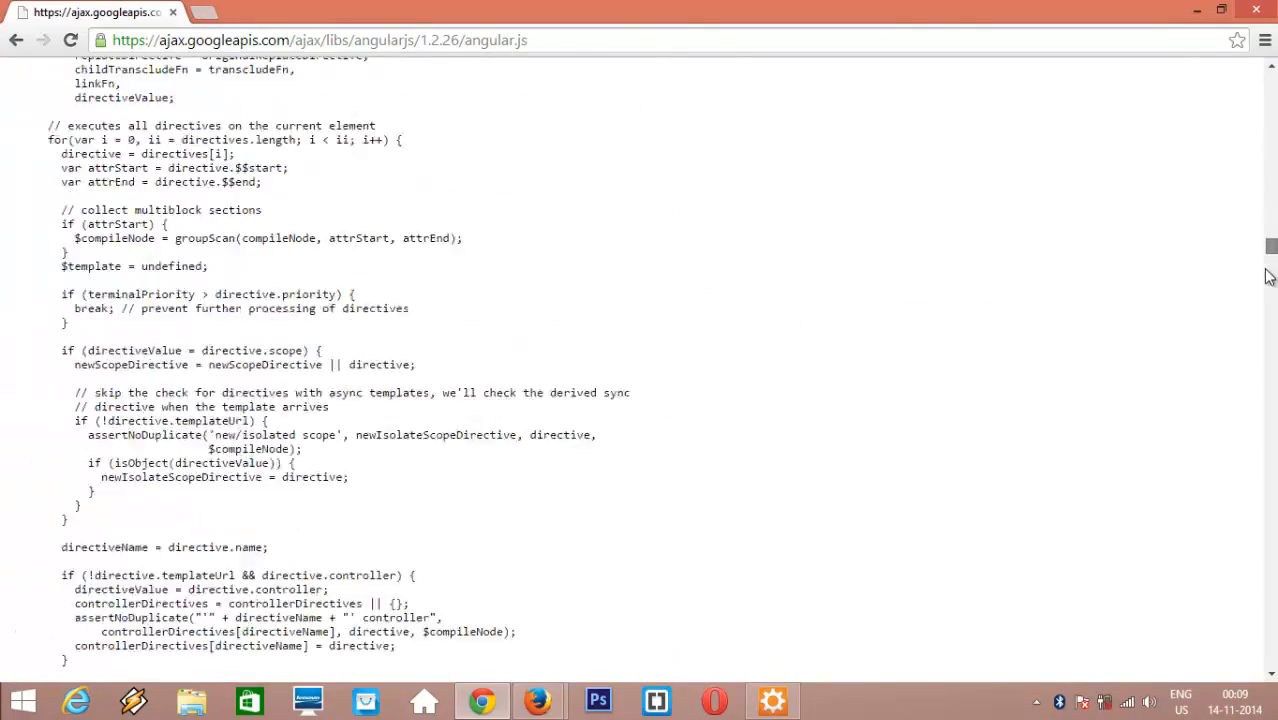
scroll("down", 3)
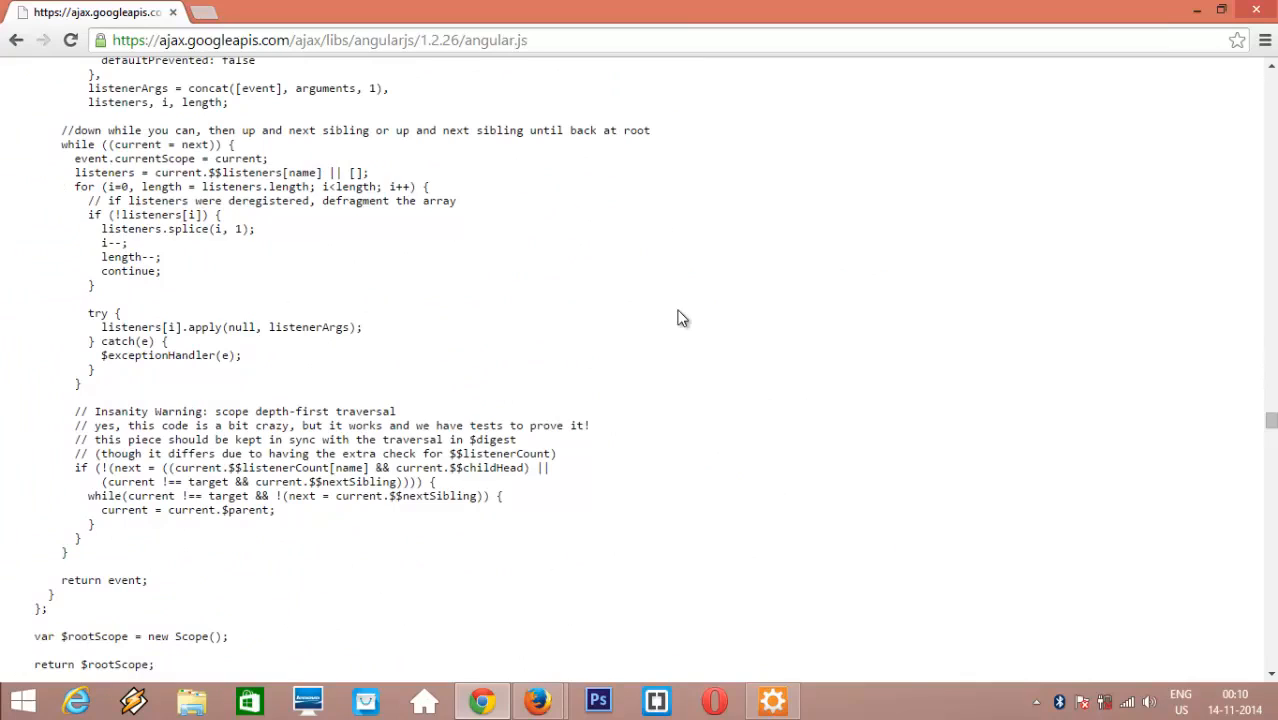
left_click(376, 12)
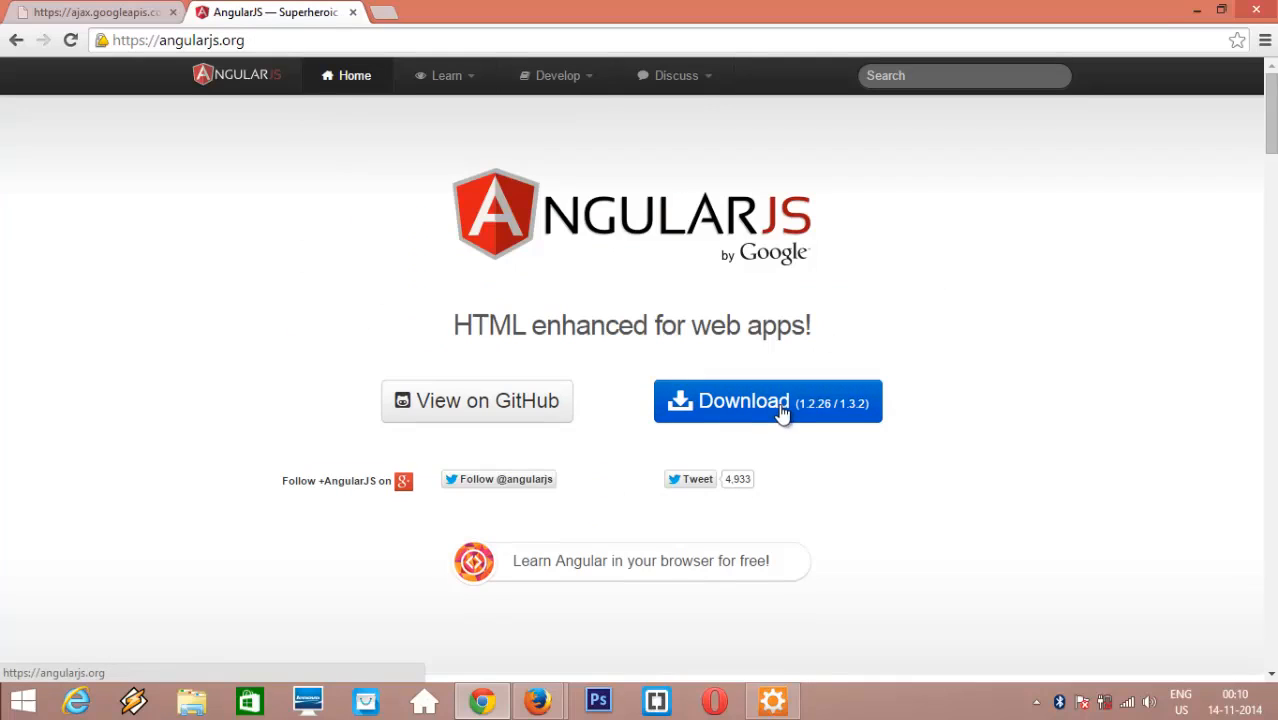
Check the AngularJS download versions offered on angularjs.org
left_click(768, 400)
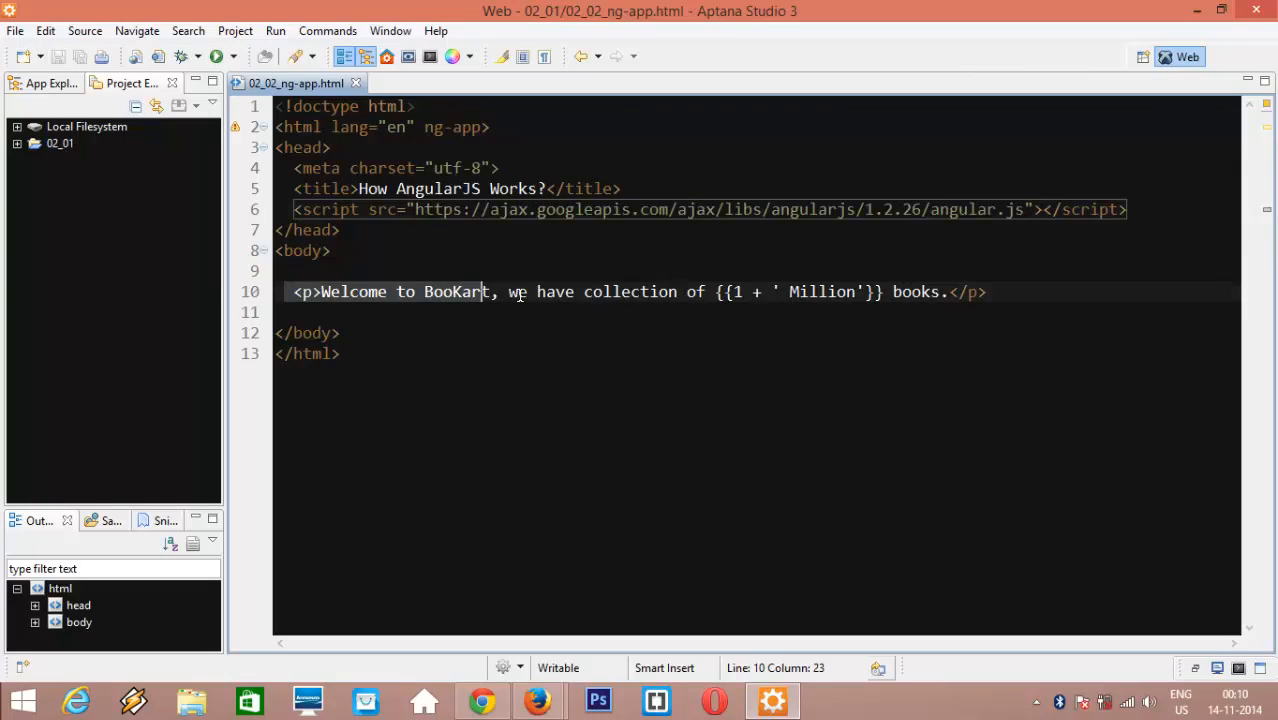
Run the BooKart page in Chrome from the Aptana local server
left_click(1020, 292)
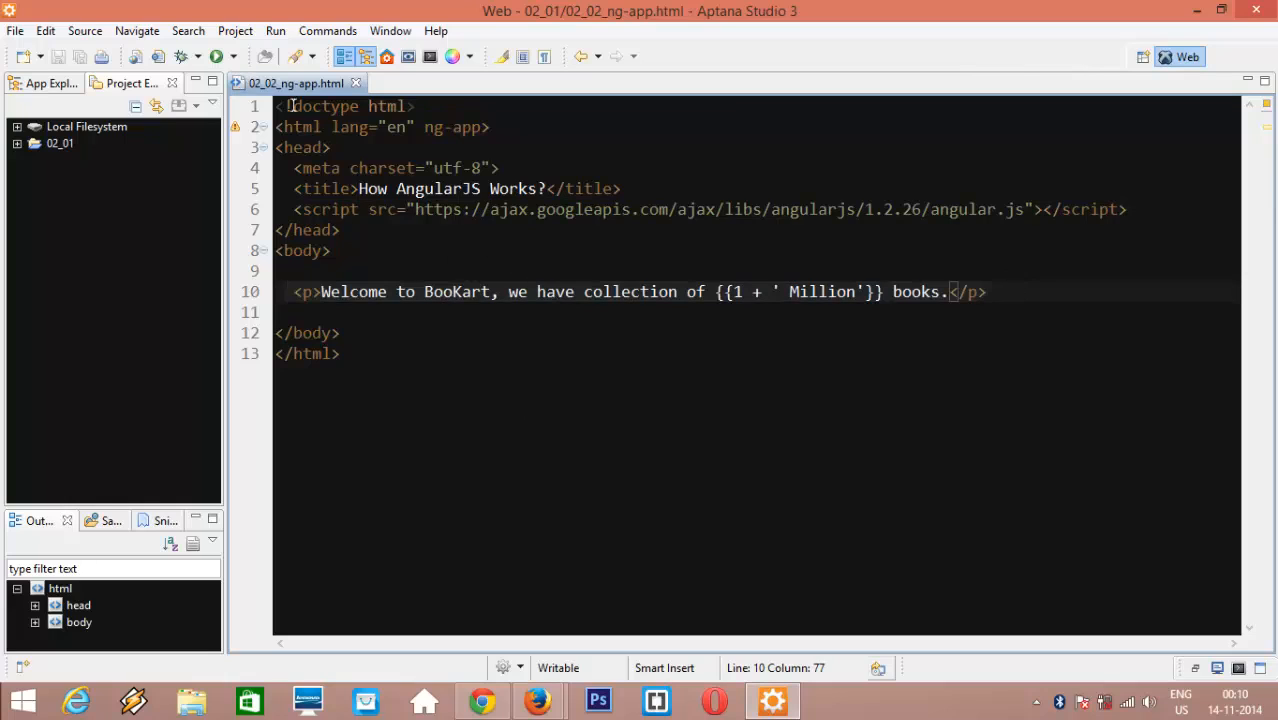
left_click(232, 56)
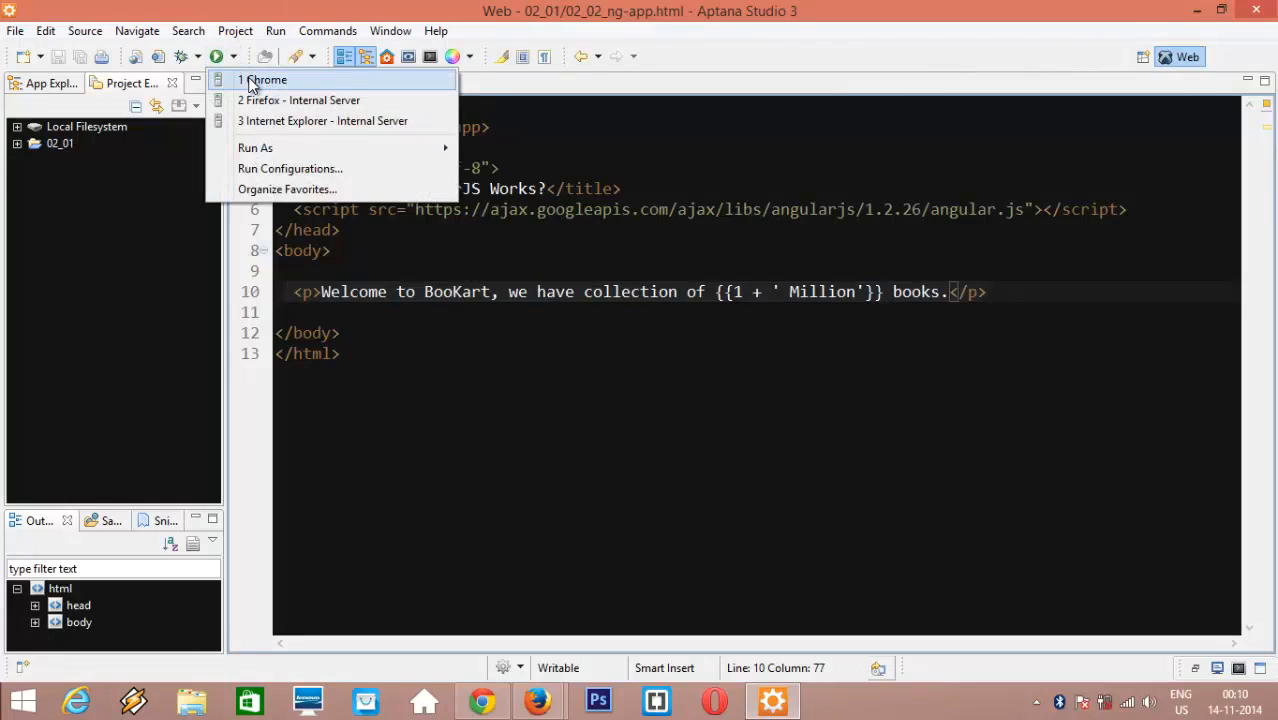
left_click(264, 80)
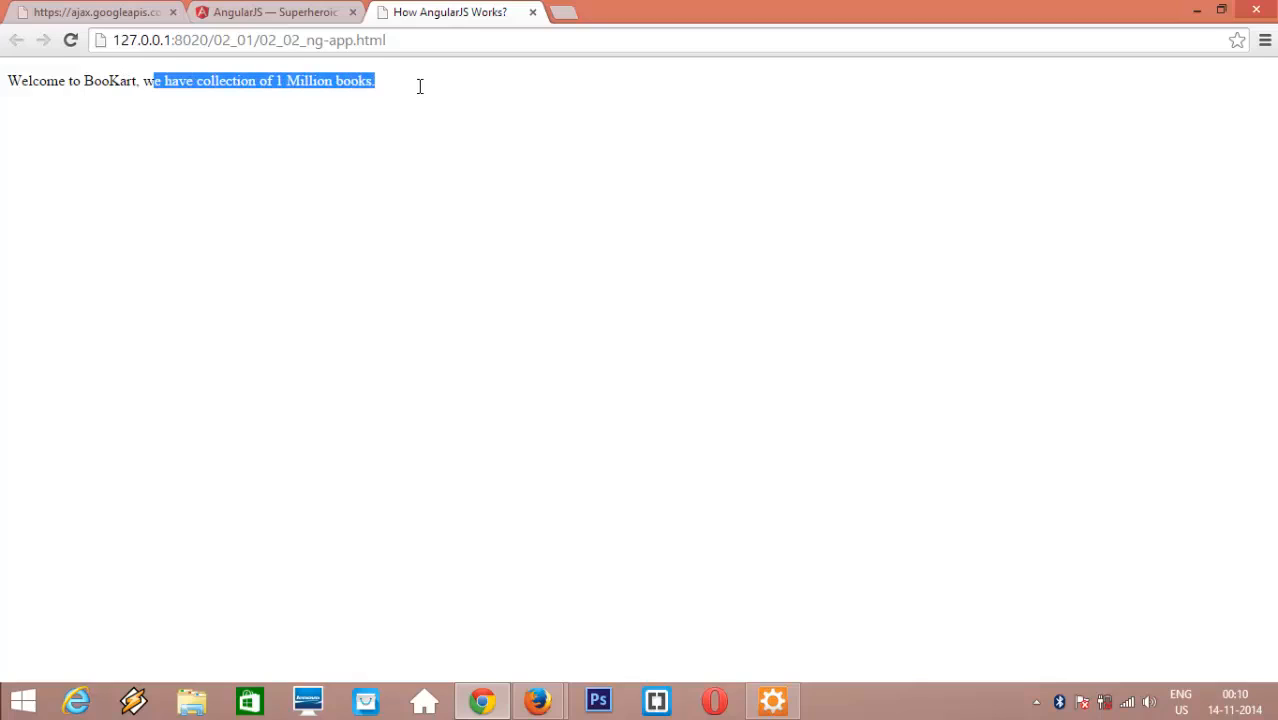
Select part of the rendered sentence now reading 1 Million books at 127.0.0.1:8020
left_click(948, 486)
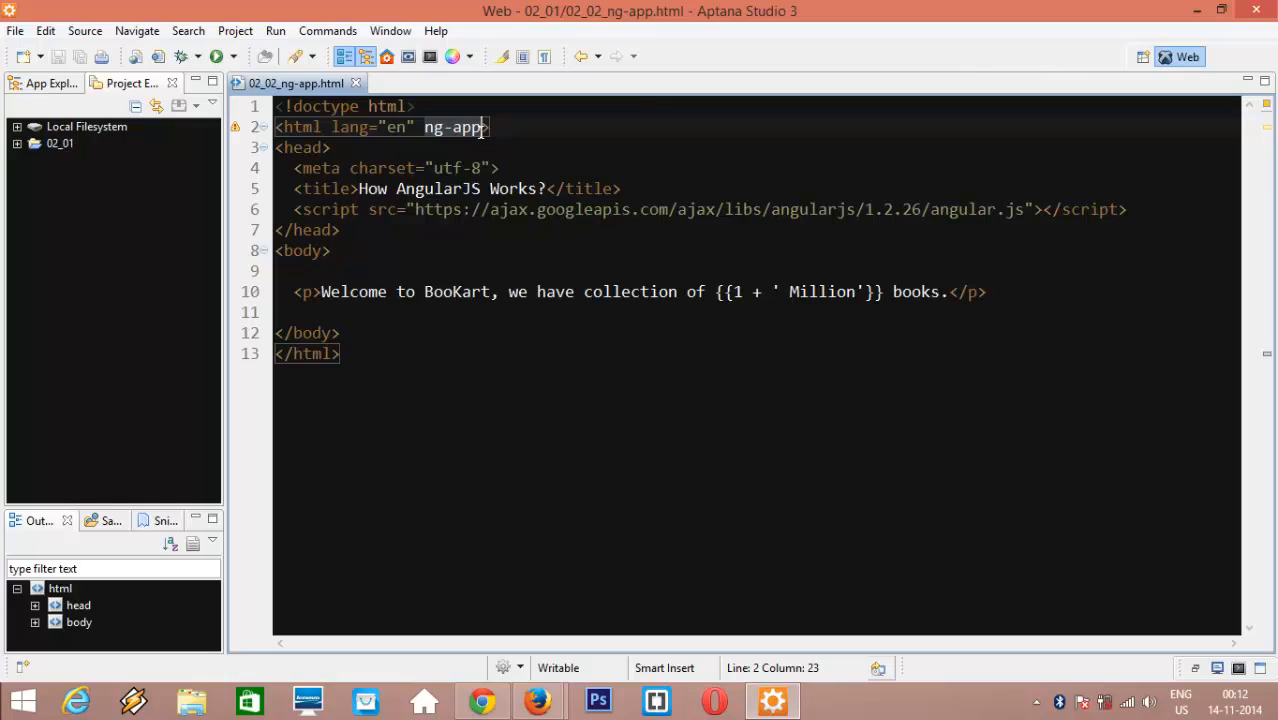
Add <date-picker></date-picker> and <div class="date-picker"></div> below the welcome paragraph
left_click(1018, 292)
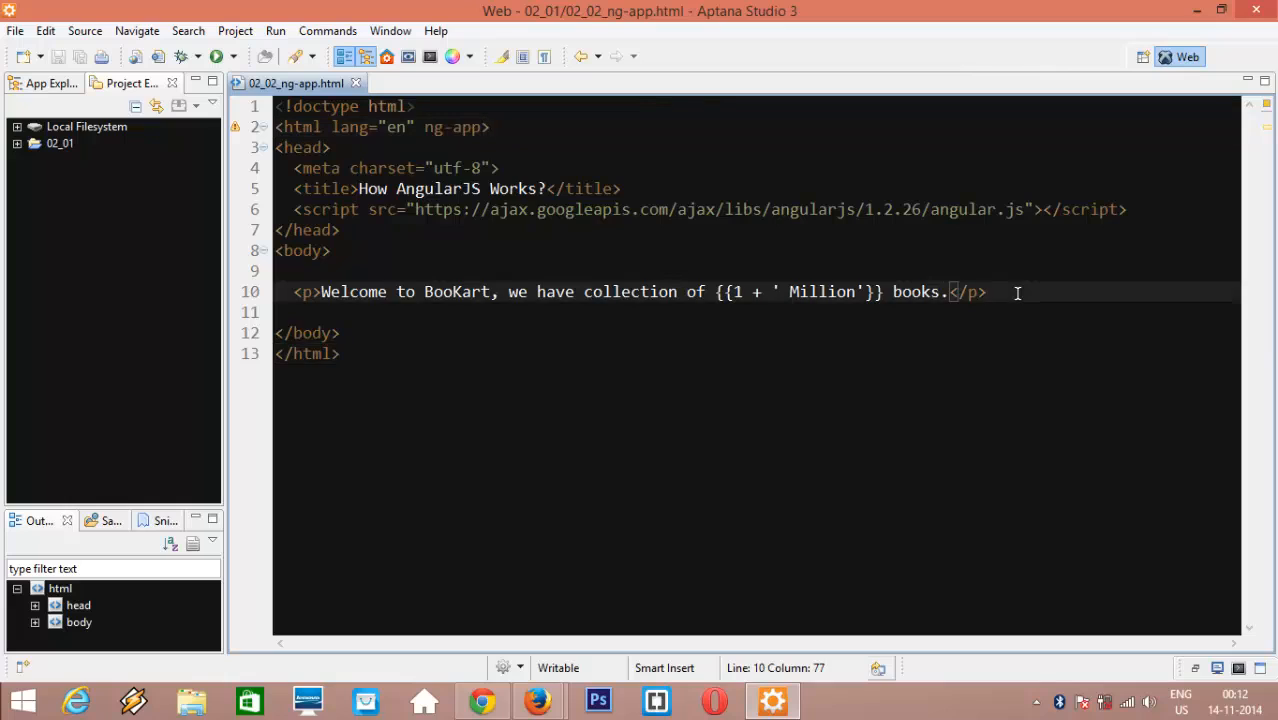
type("<date-picker></date-picker>")
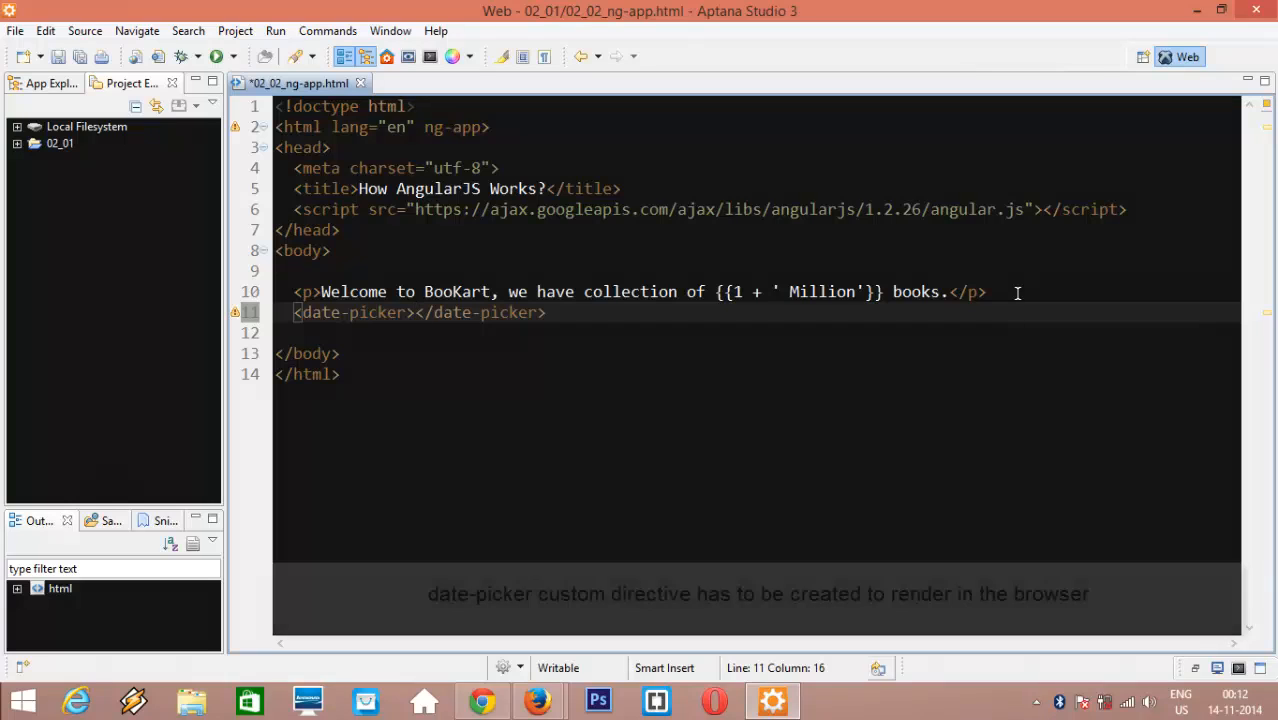
type("<div class=")
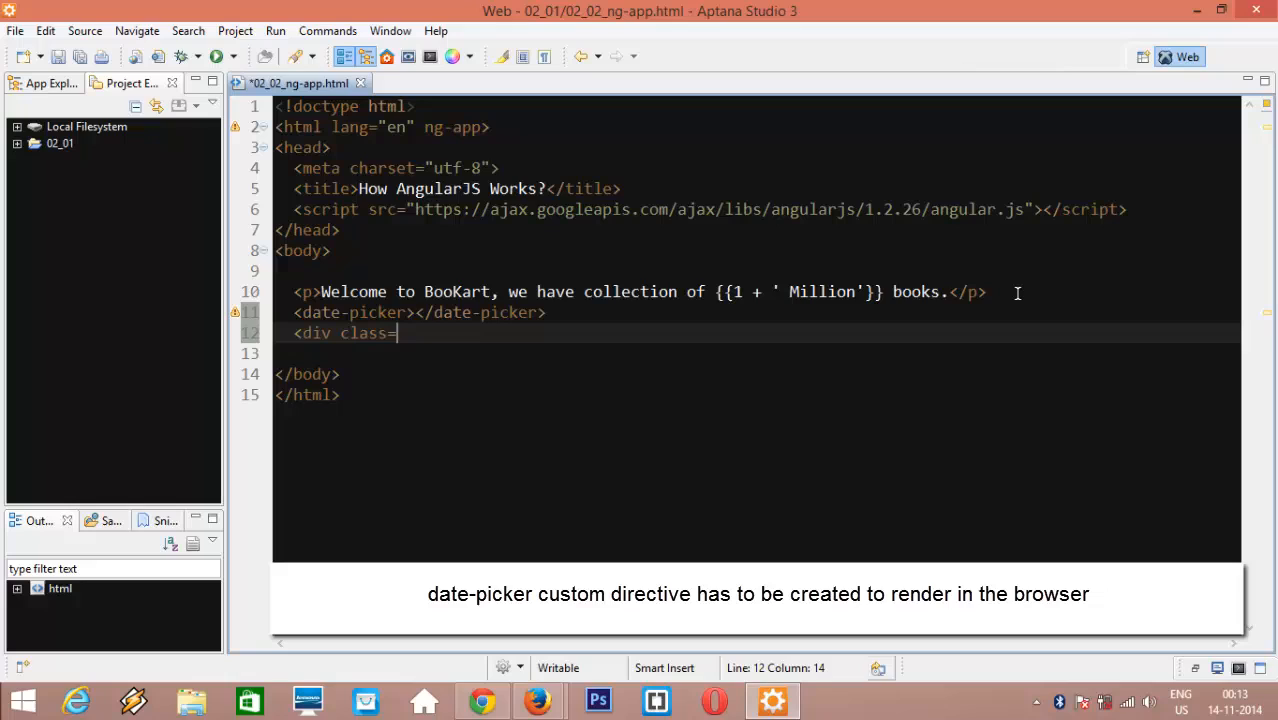
type("\"date\"")
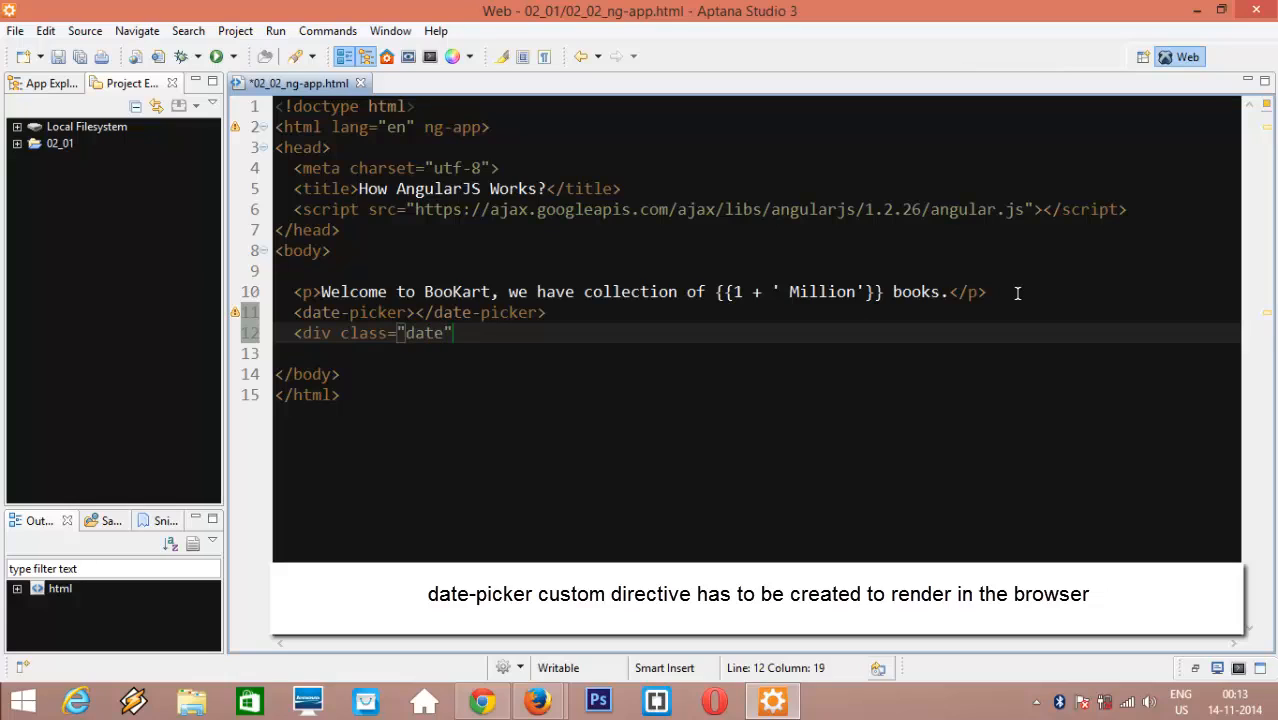
type("-picker")
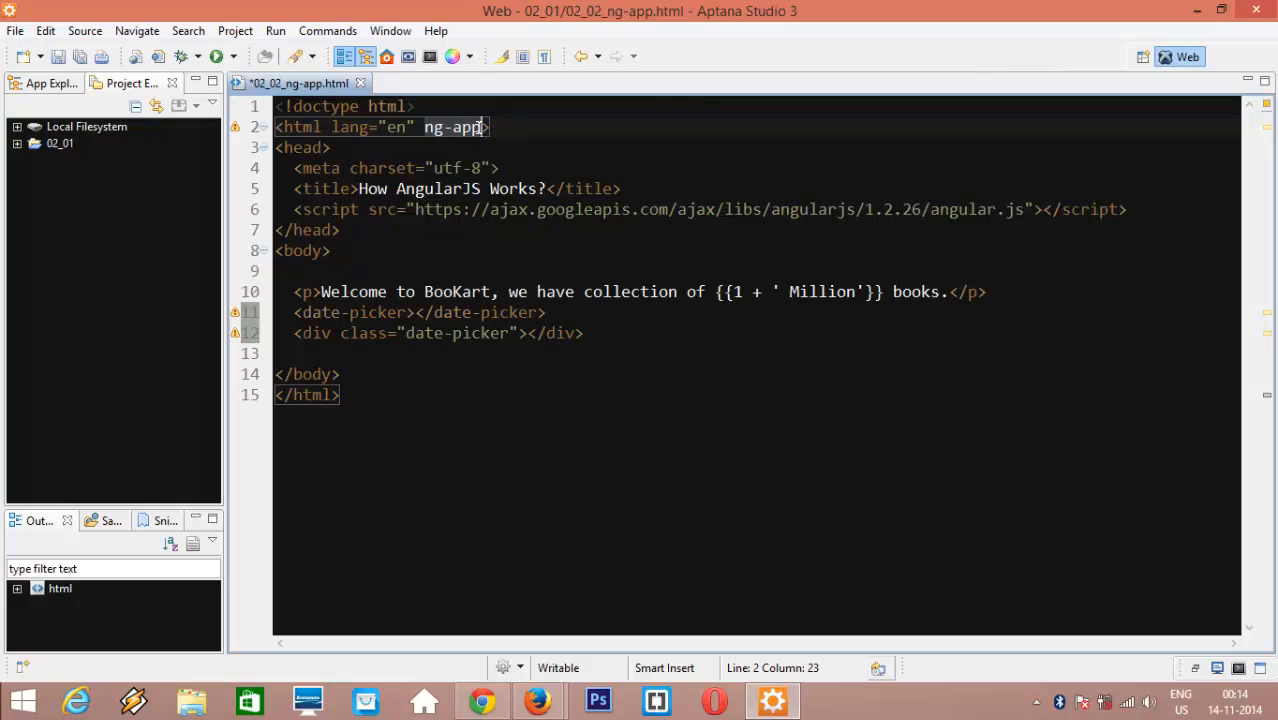
left_click(496, 148)
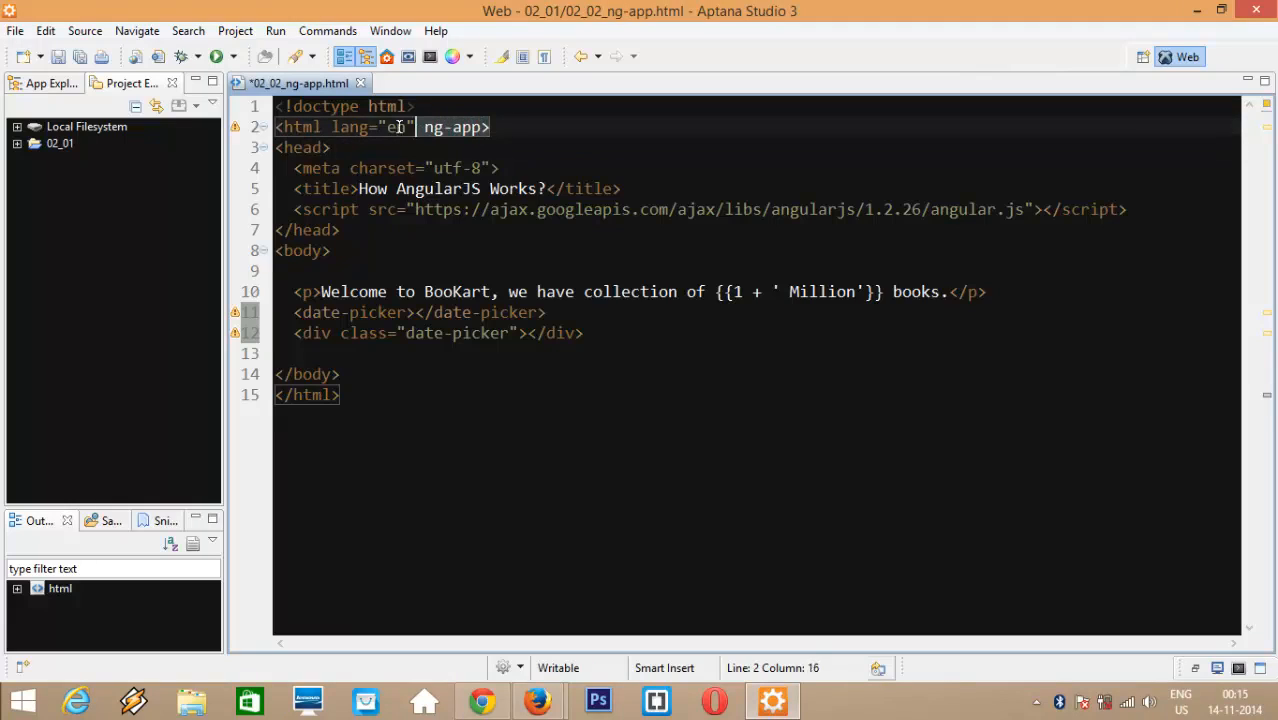
left_click(356, 396)
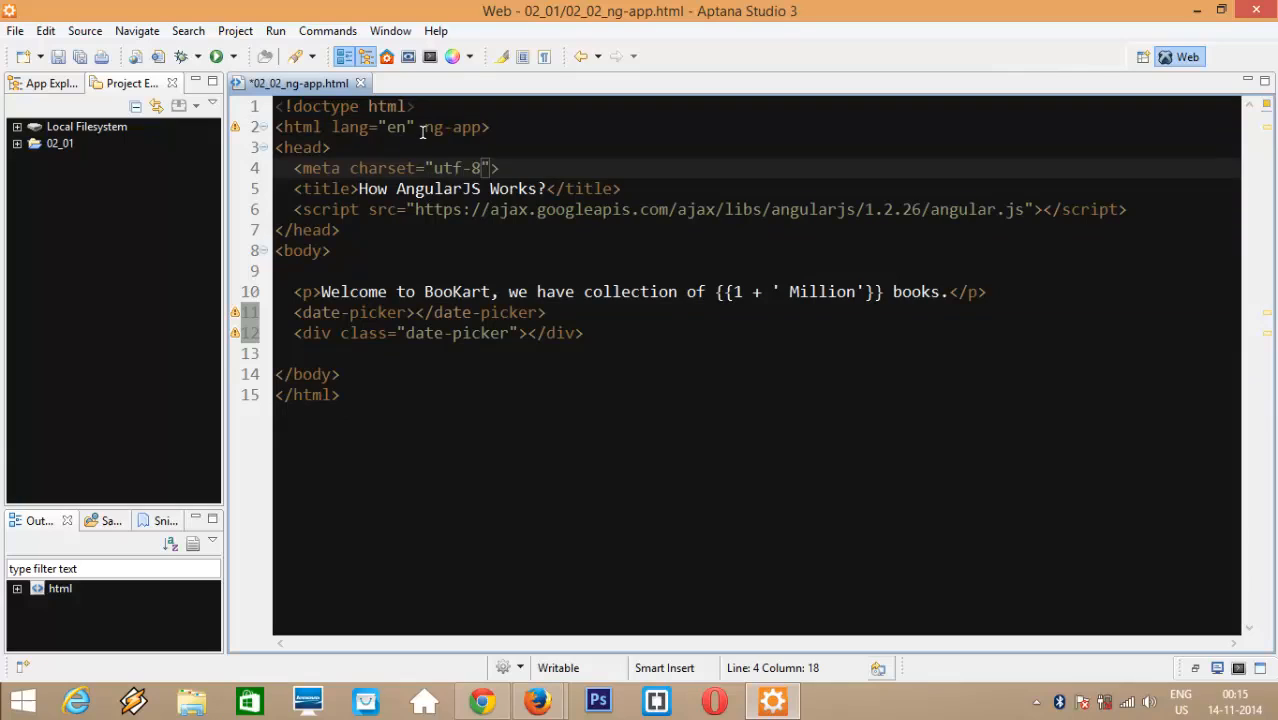
double_click(454, 128)
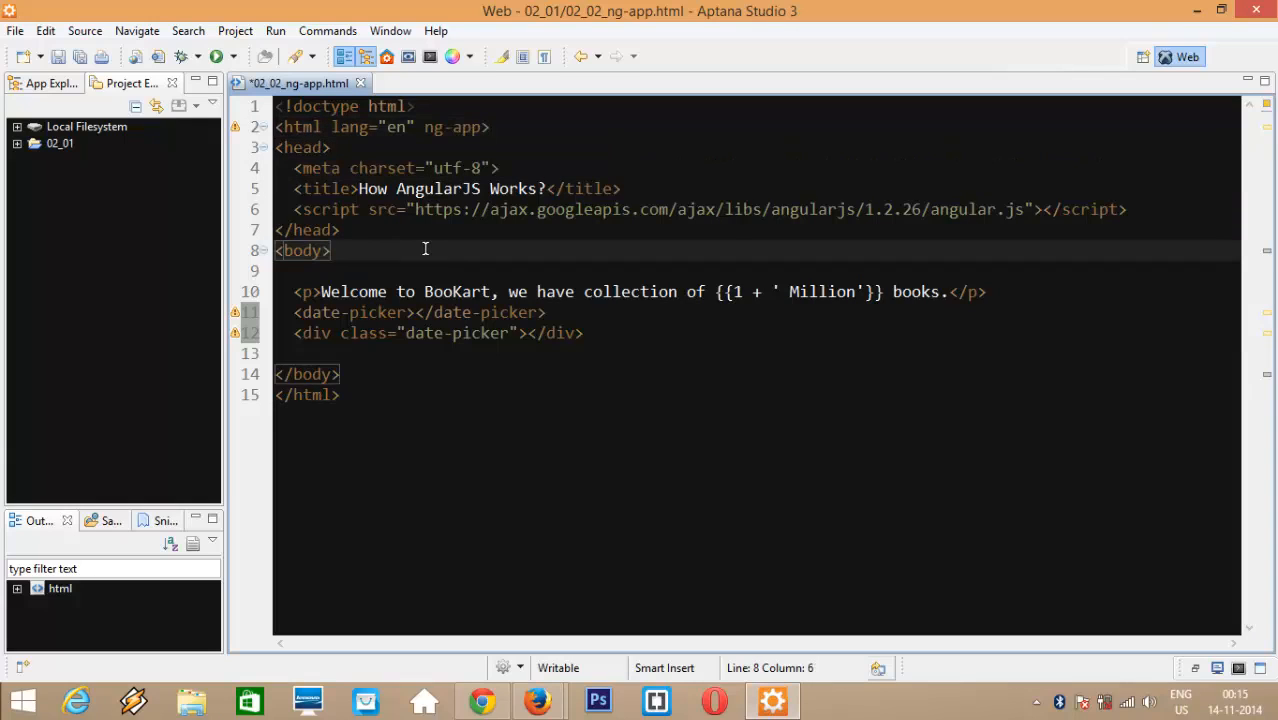
left_click(320, 352)
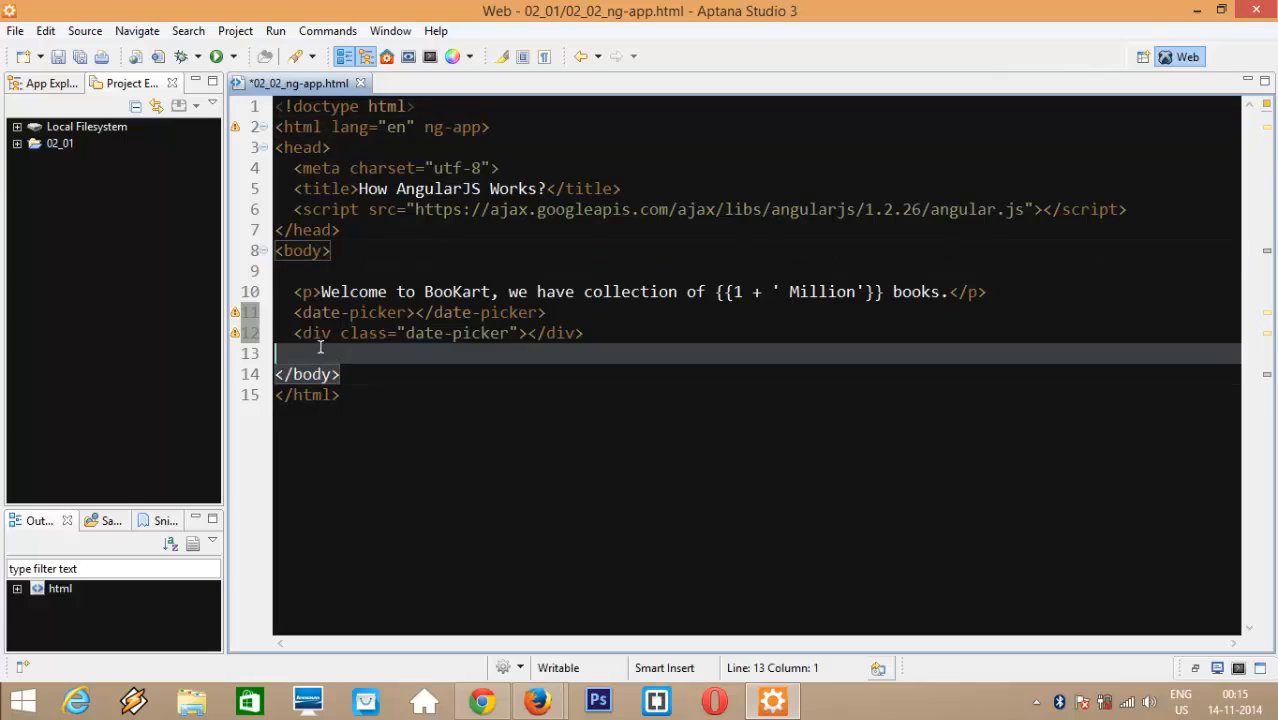
left_click(288, 250)
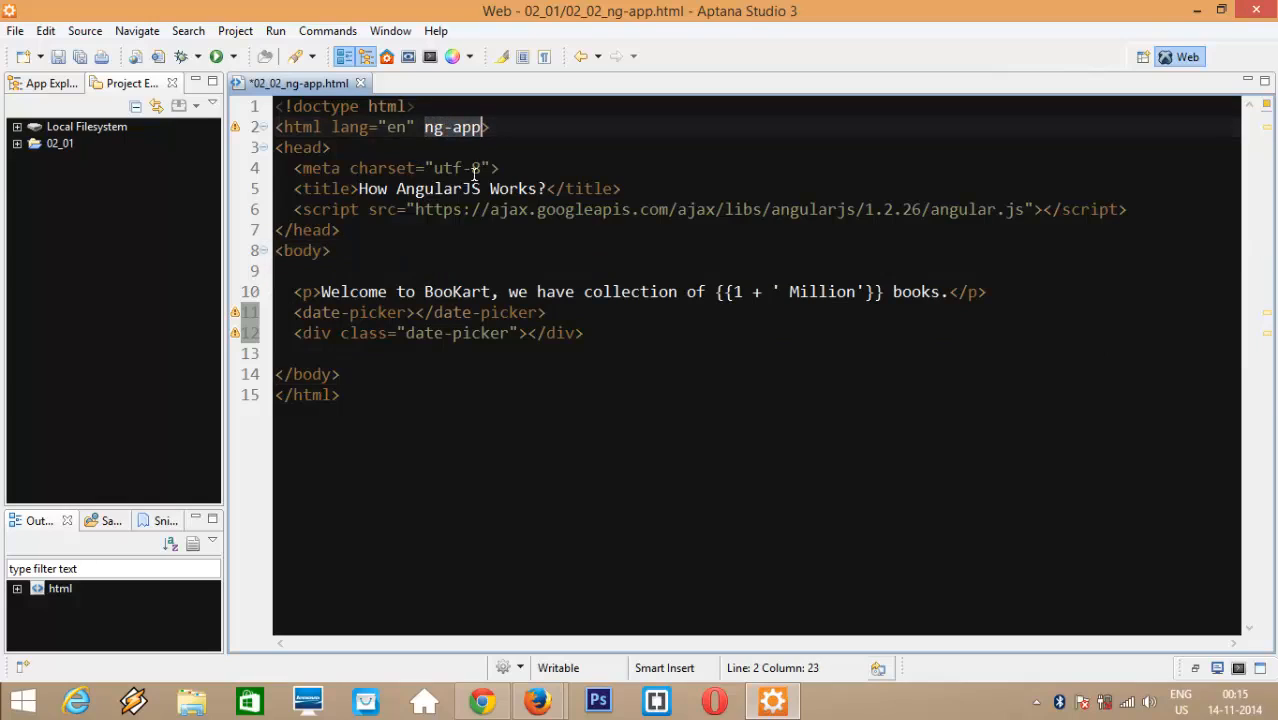
left_click(338, 332)
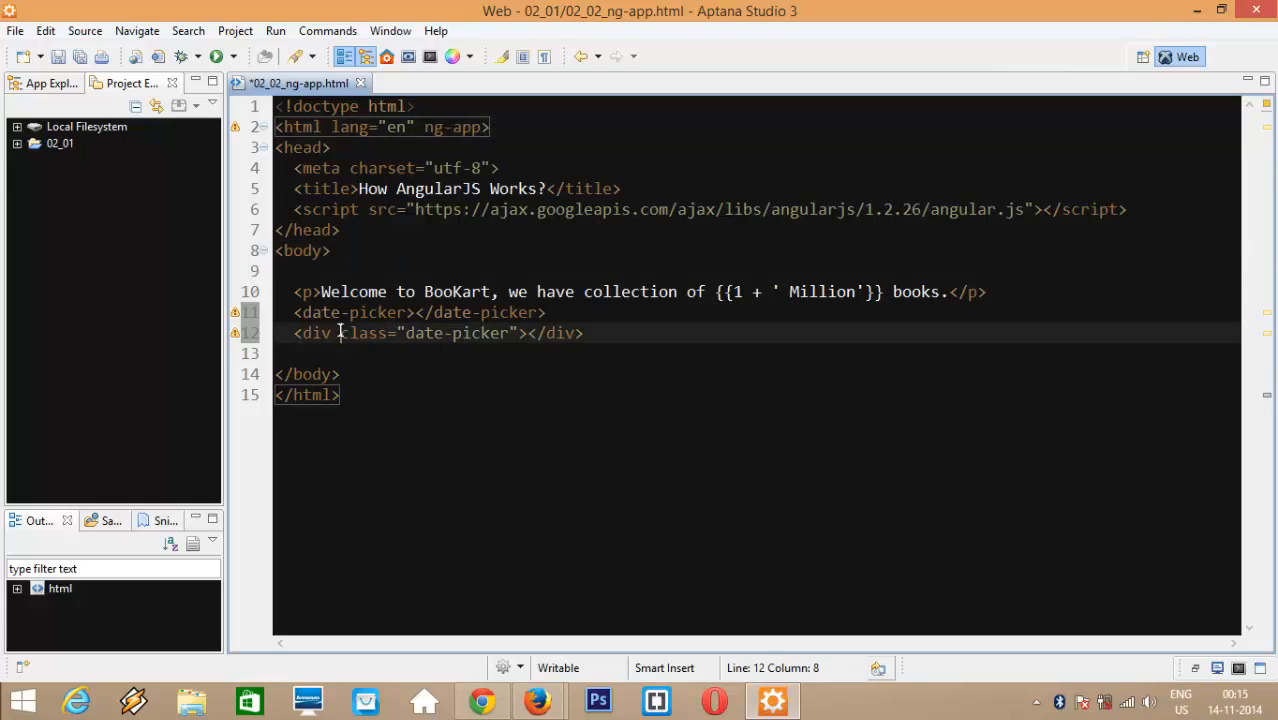